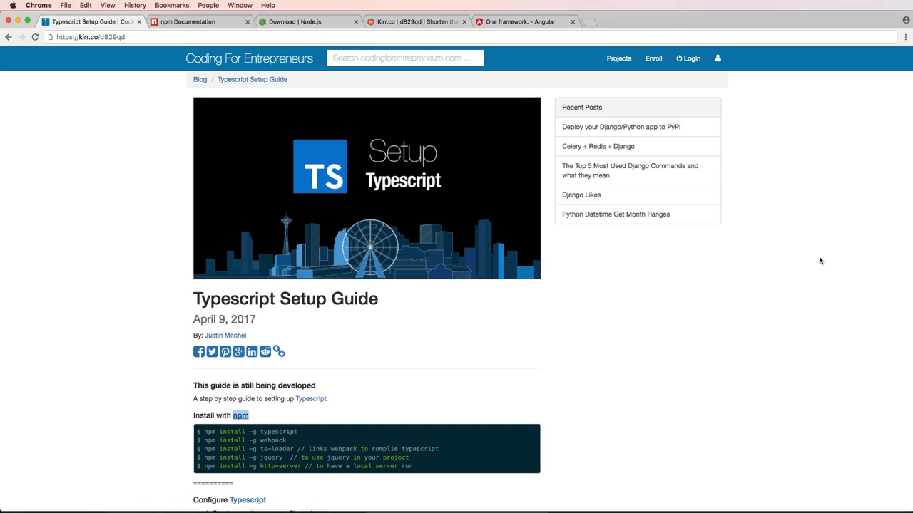
pyautogui.moveTo(510, 204)
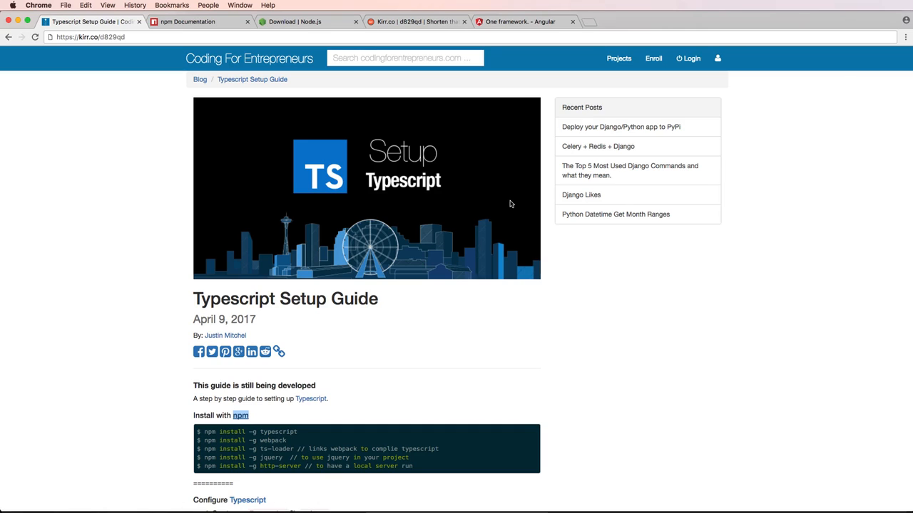
pyautogui.moveTo(494, 196)
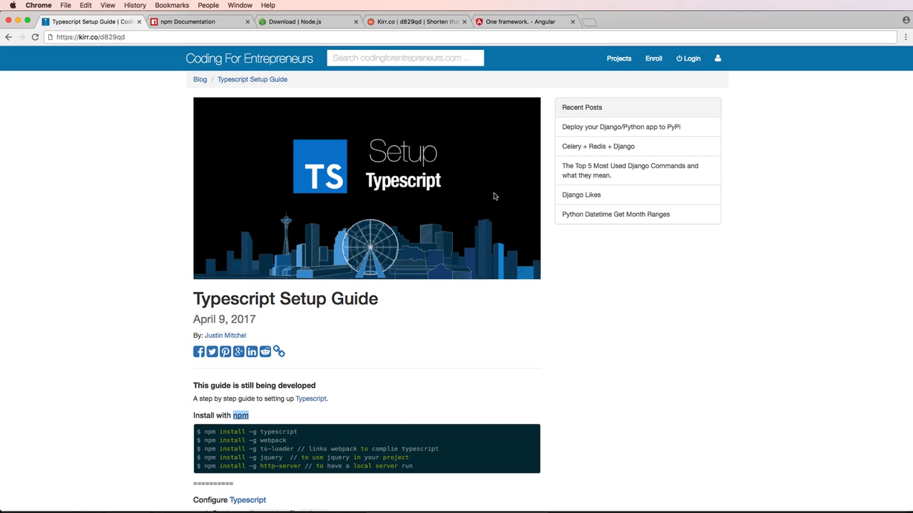
pyautogui.moveTo(454, 195)
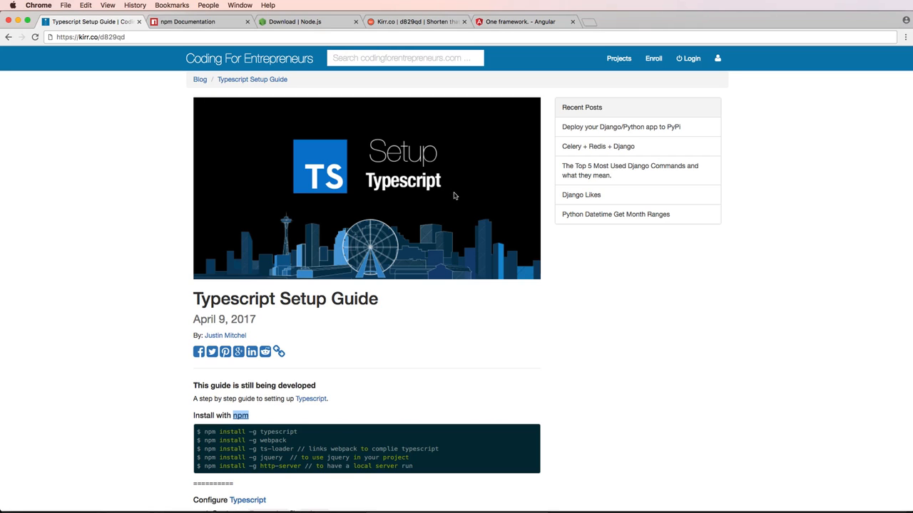
pyautogui.moveTo(457, 198)
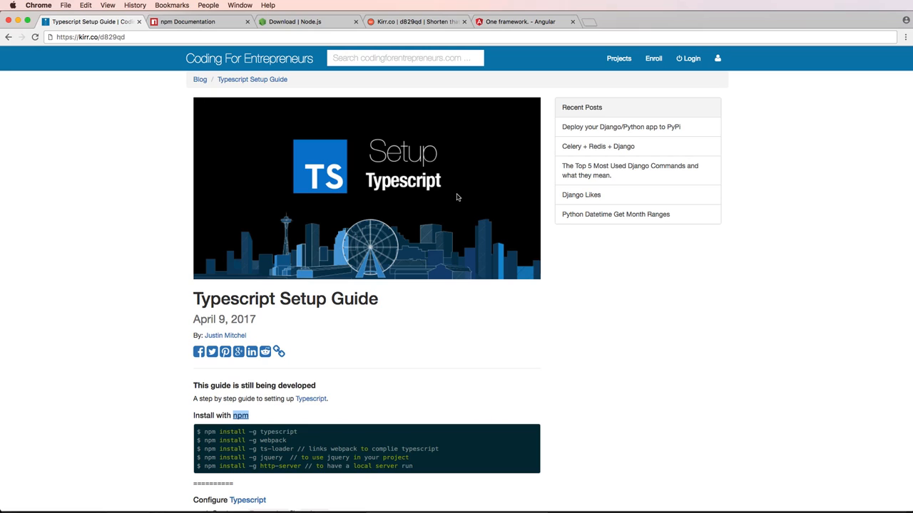
pyautogui.moveTo(456, 214)
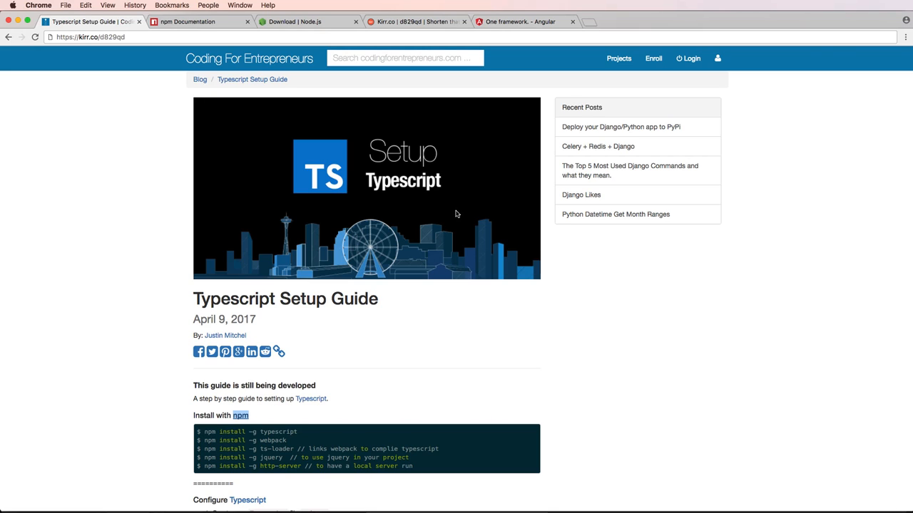
pyautogui.moveTo(457, 208)
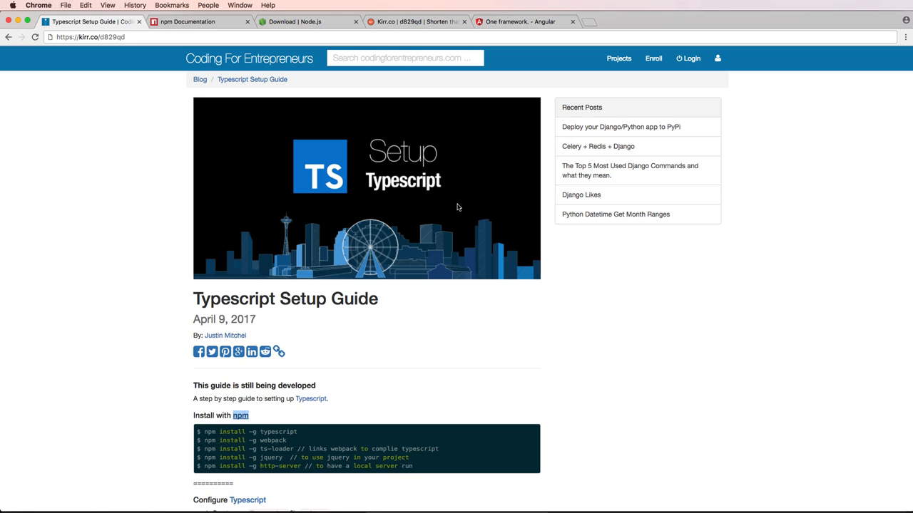
pyautogui.moveTo(438, 200)
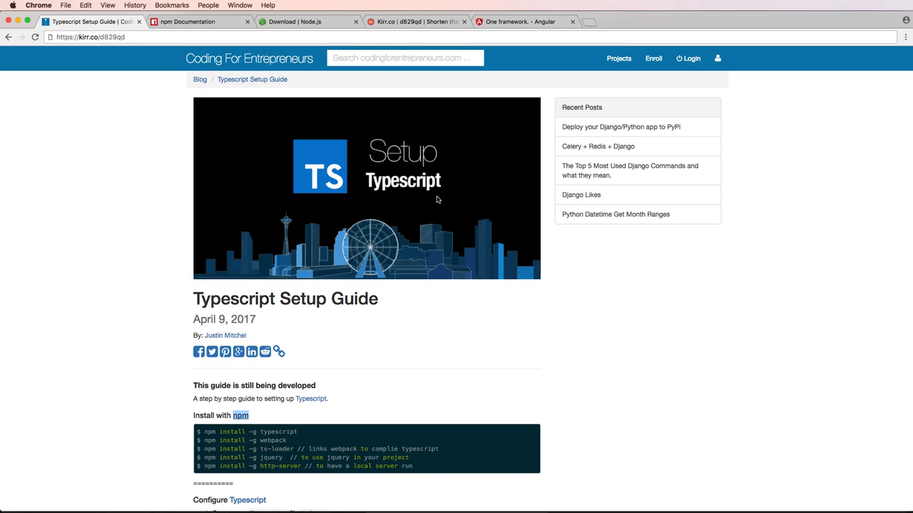
pyautogui.moveTo(428, 198)
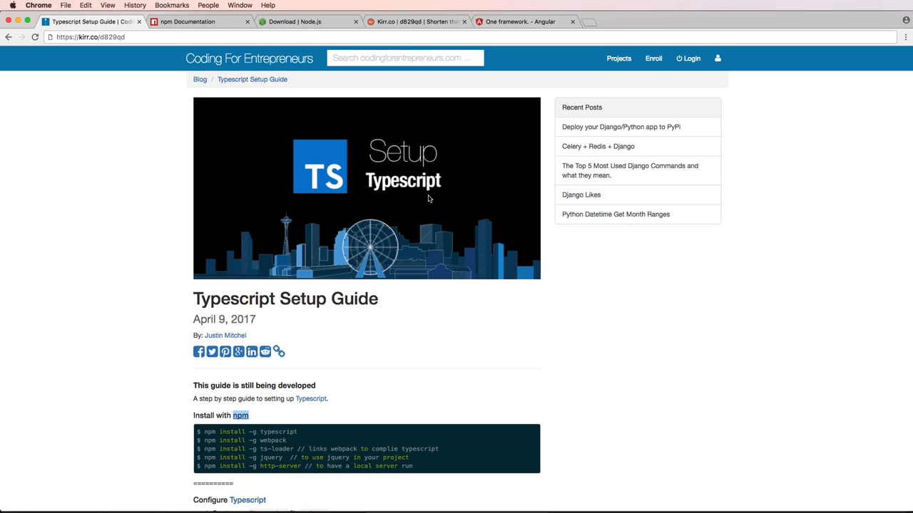
pyautogui.moveTo(430, 216)
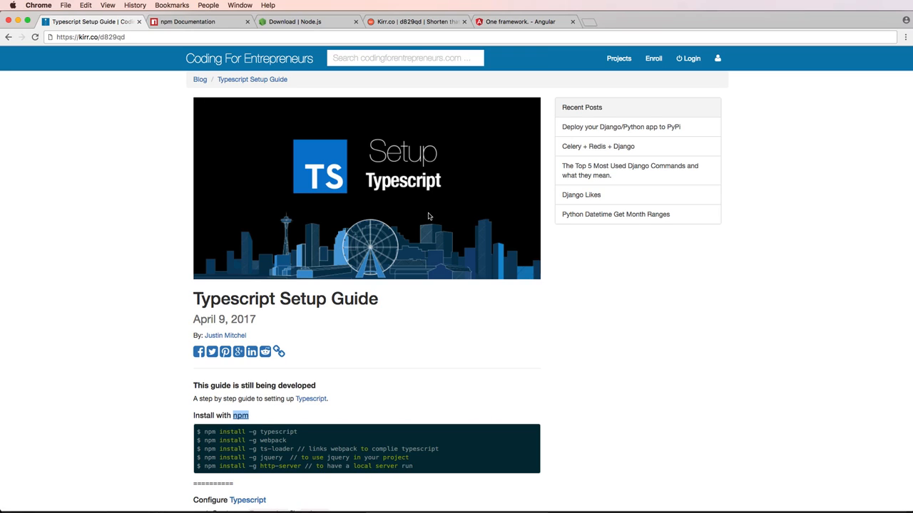
pyautogui.moveTo(370, 207)
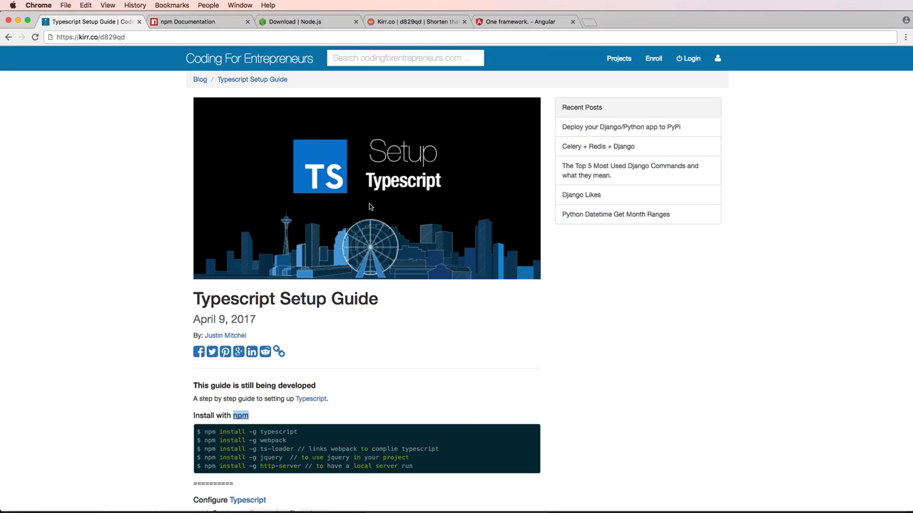
pyautogui.moveTo(352, 161)
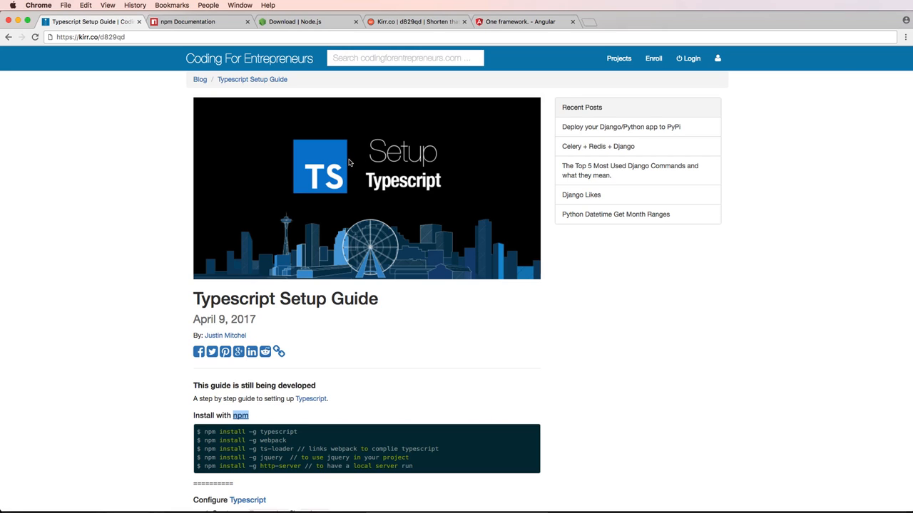
pyautogui.moveTo(506, 306)
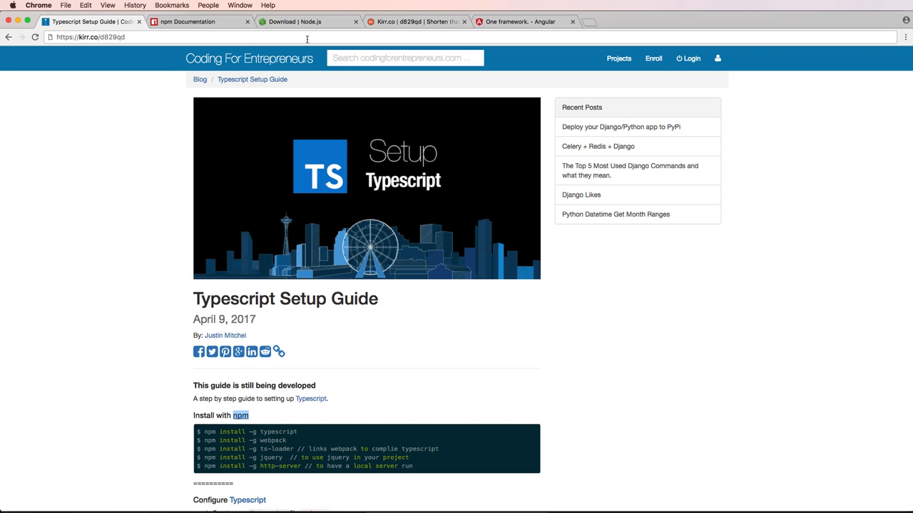
# - Review the Node.js install summary, highlight the npm install path, and close the installer
pyautogui.click(295, 21)
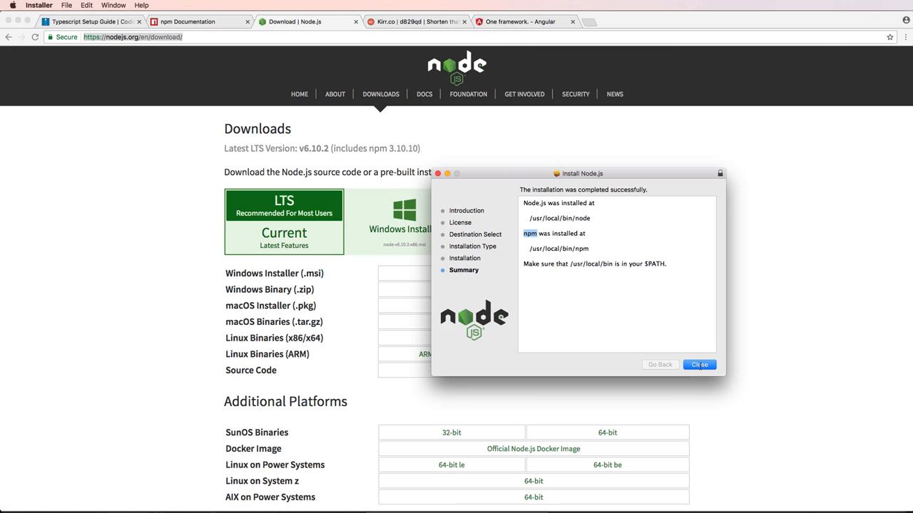
pyautogui.moveTo(582, 173); pyautogui.dragTo(517, 167)
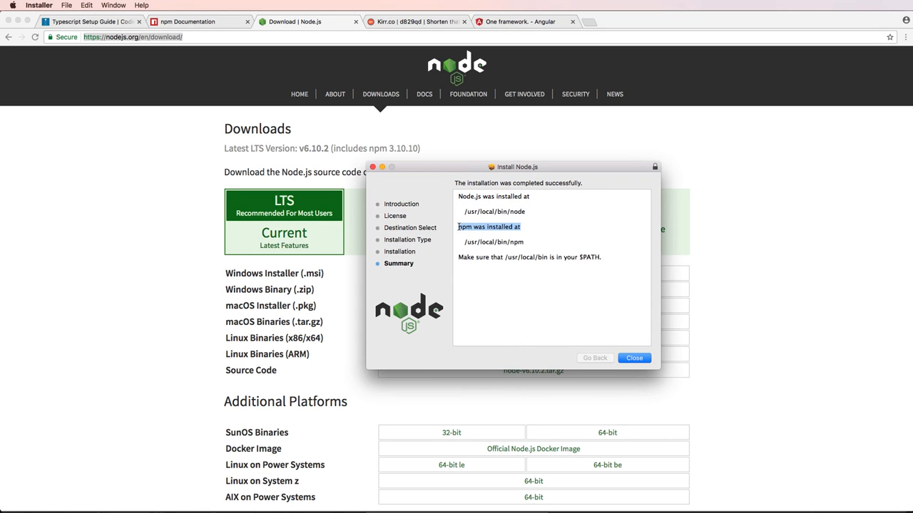
pyautogui.click(633, 358)
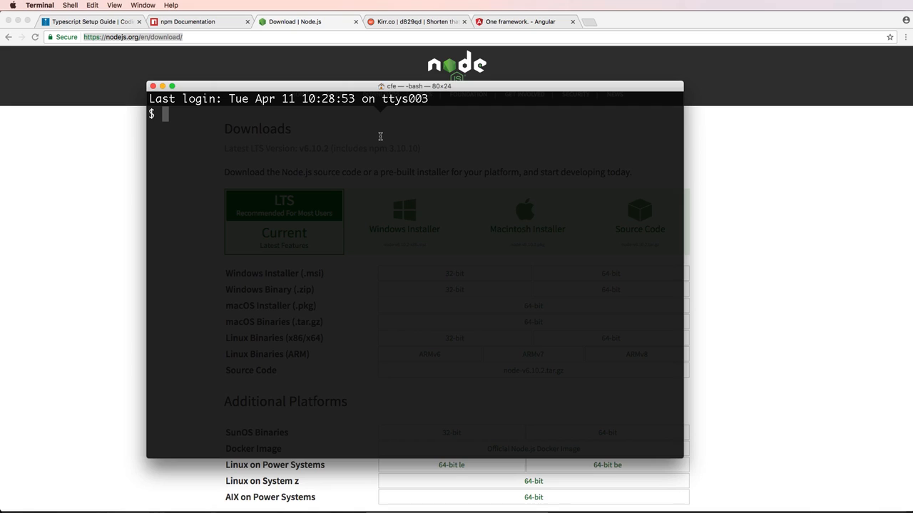
# - Run node -v to print the installed Node.js version (v6.10.2)
pyautogui.write('node -V')
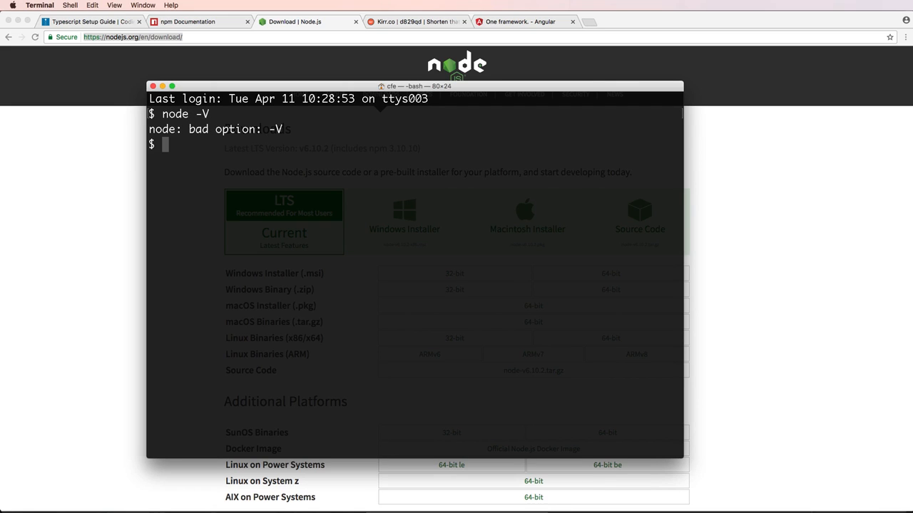
pyautogui.write('node -v')
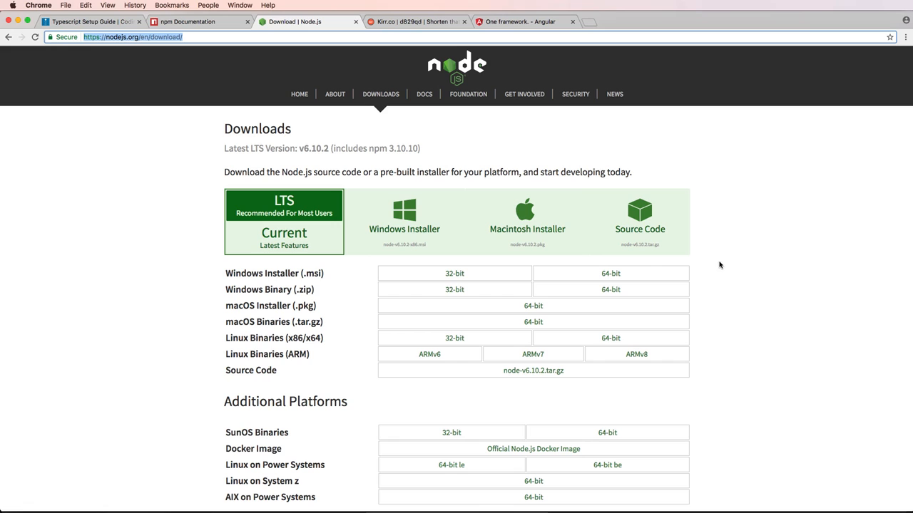
pyautogui.moveTo(532, 371)
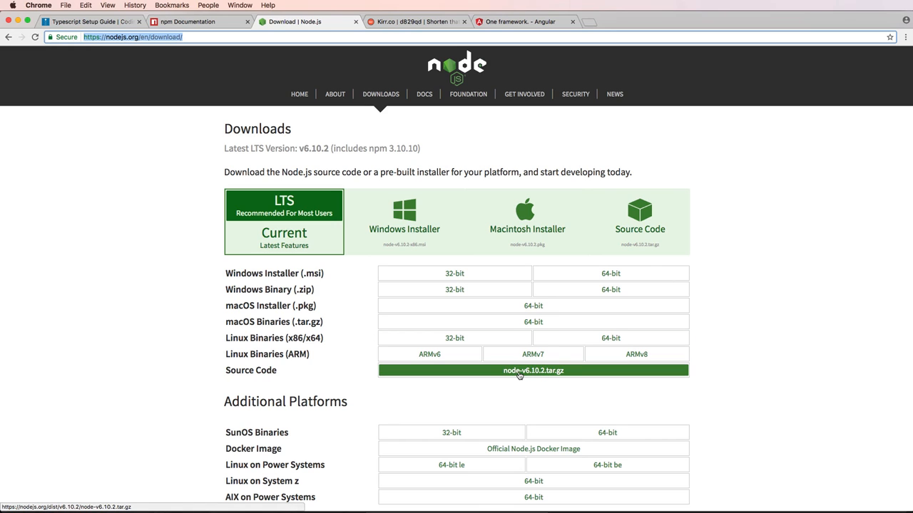
pyautogui.moveTo(514, 362)
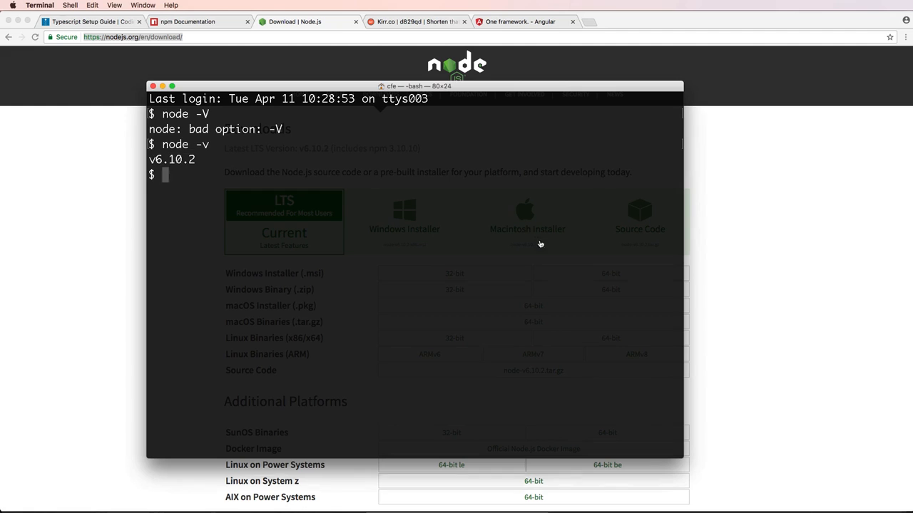
pyautogui.moveTo(529, 255)
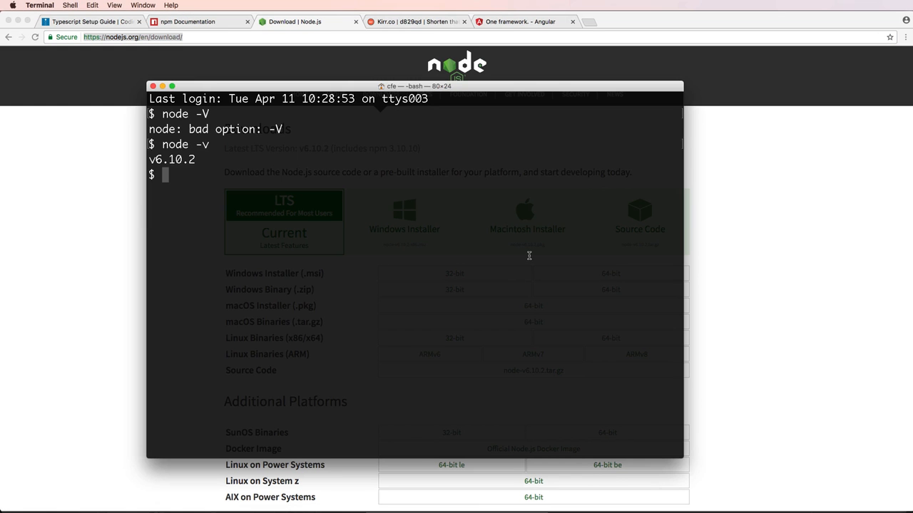
# - Run npm -v to print the npm version (3.10.10)
pyautogui.write('npm -v')
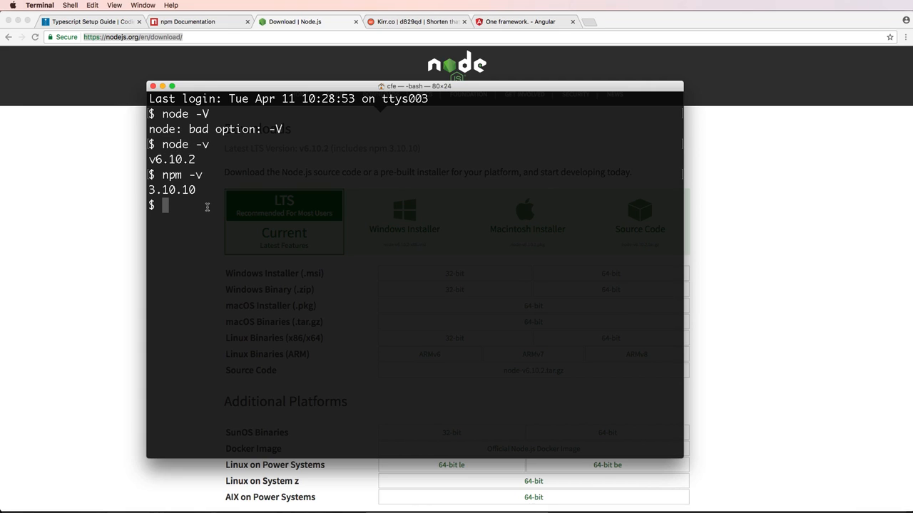
# - Run sudo npm install -g npm to update npm globally with administrator rights
pyautogui.write('su')
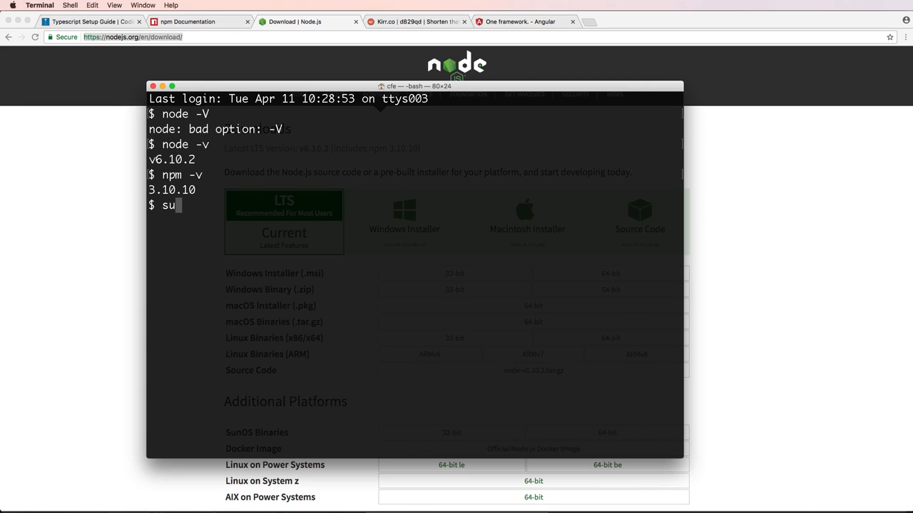
pyautogui.write('do')
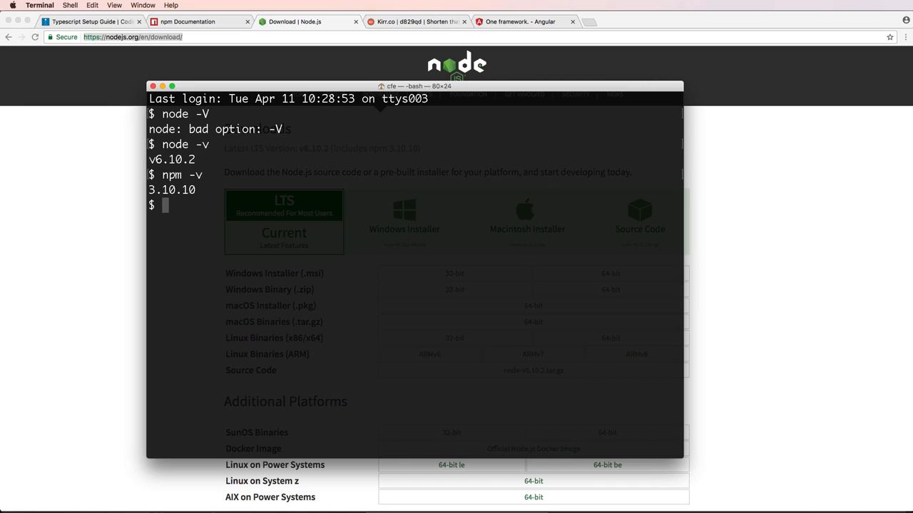
pyautogui.write('sudo n')
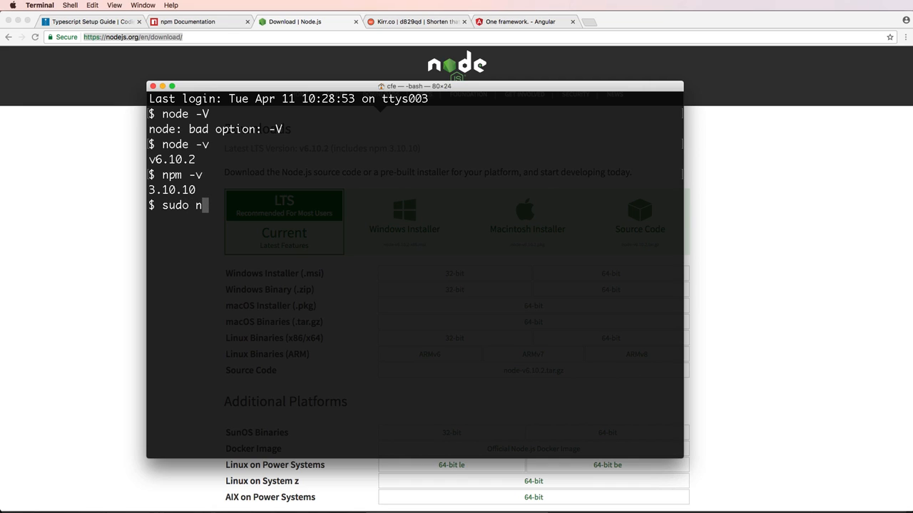
pyautogui.write('pm')
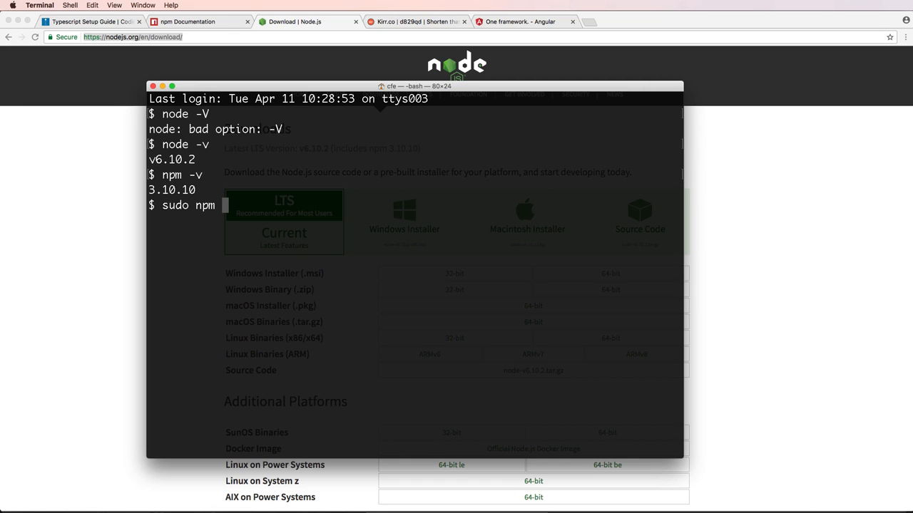
pyautogui.write('install -g')
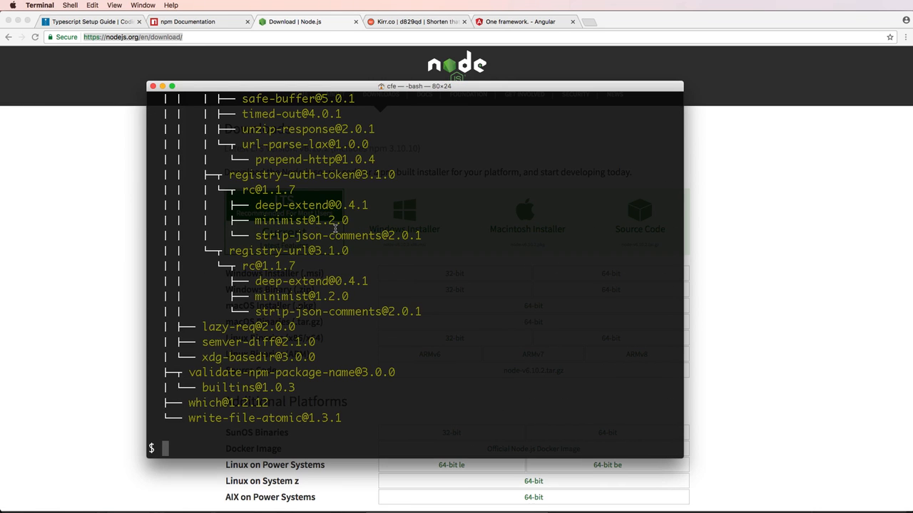
pyautogui.moveTo(463, 179)
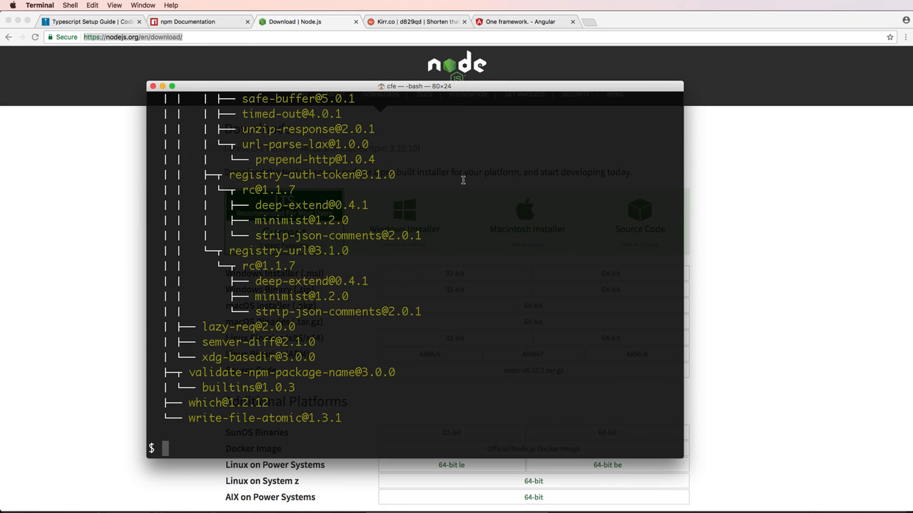
pyautogui.moveTo(510, 192)
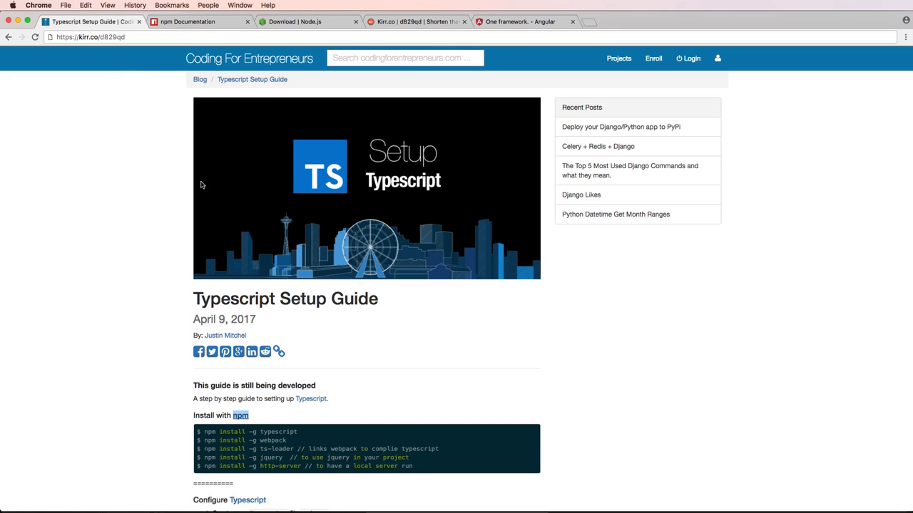
pyautogui.moveTo(222, 259)
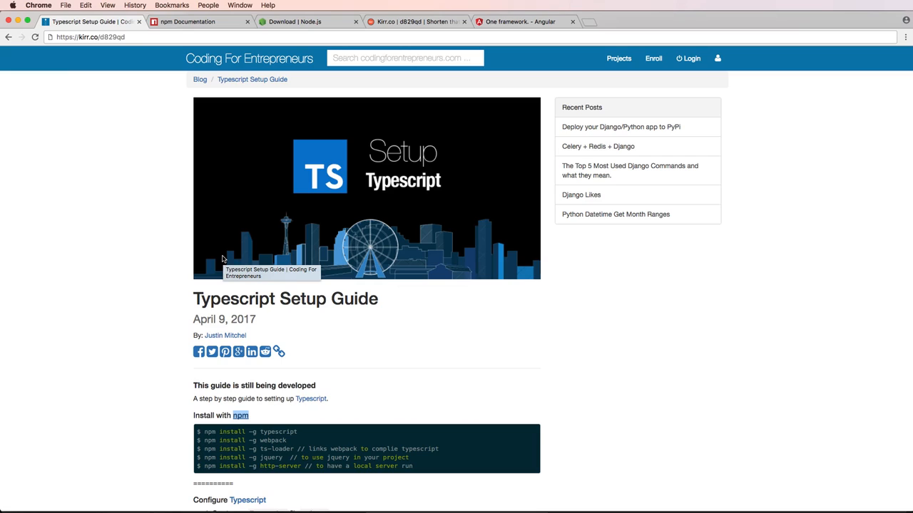